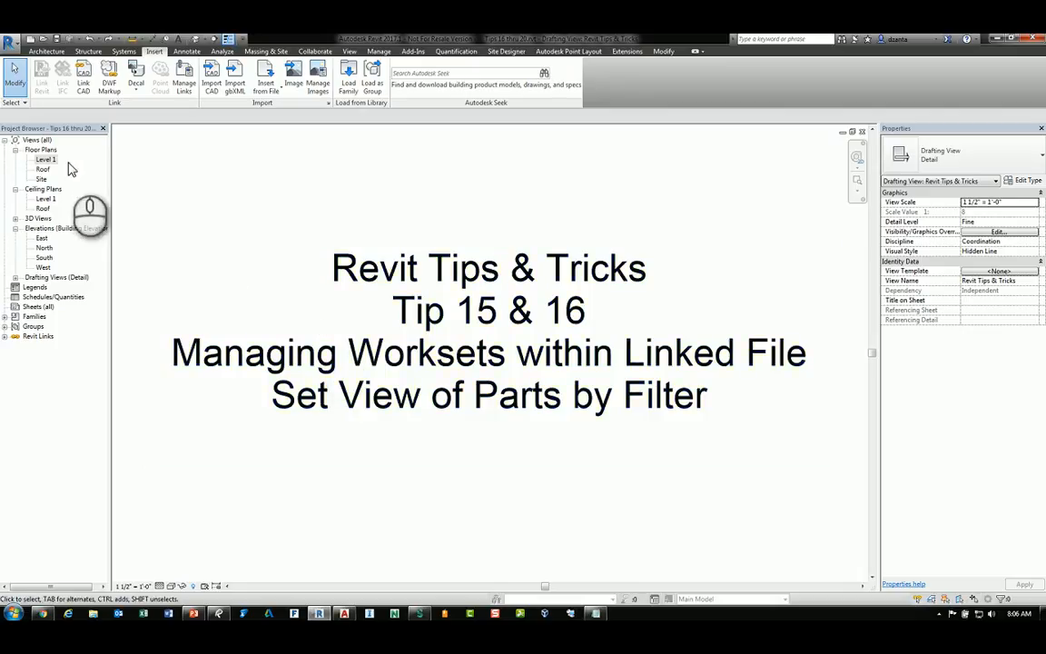
Open the Level 1 floor plan from the Project Browser
double_click(45, 160)
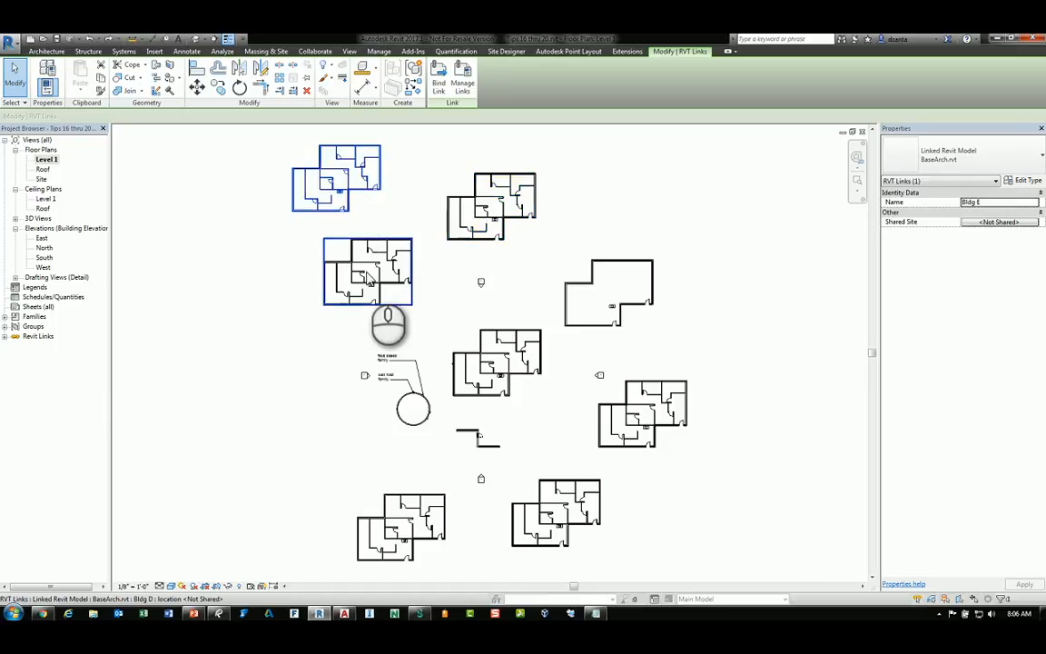
Select individual linked building instances in the plan to review them
left_click(498, 363)
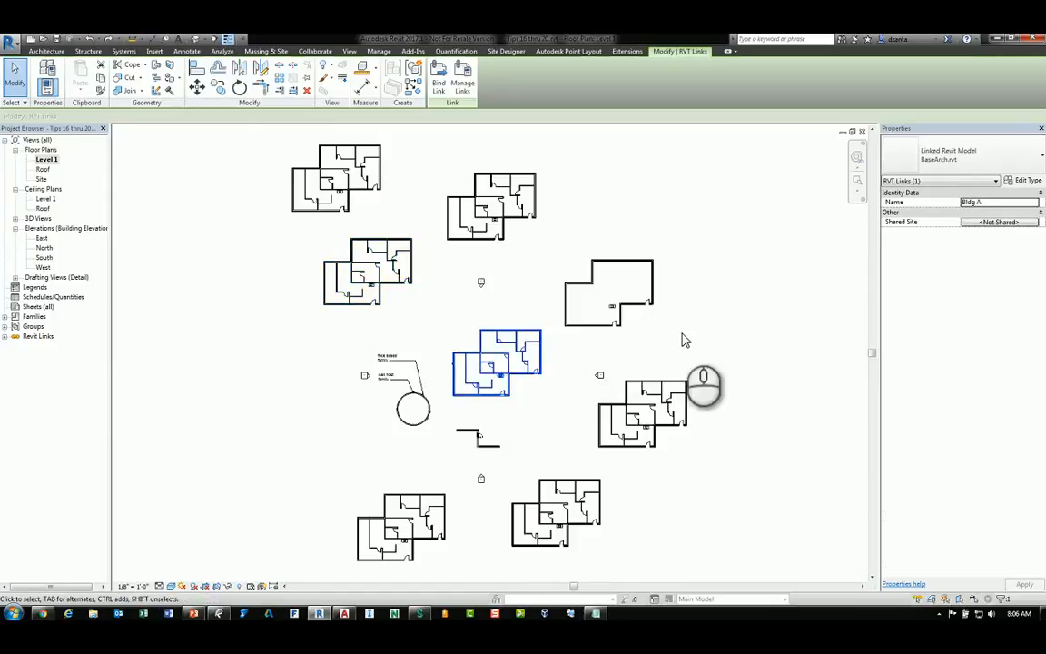
left_click(154, 51)
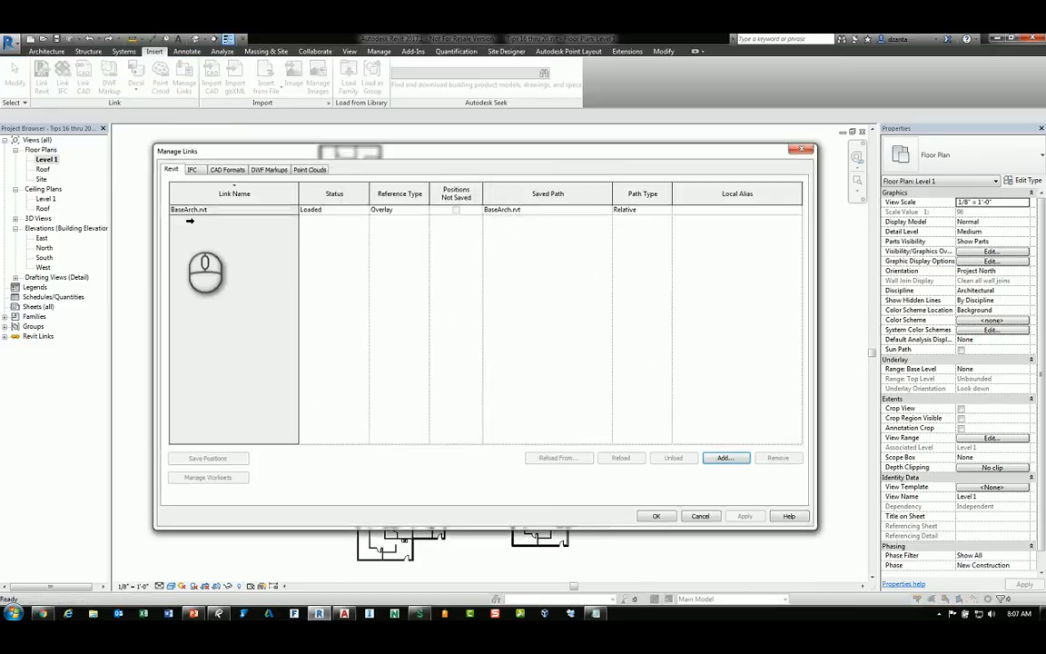
Close a workset of the linked model in Manage Worksets and reload the link
left_click(234, 211)
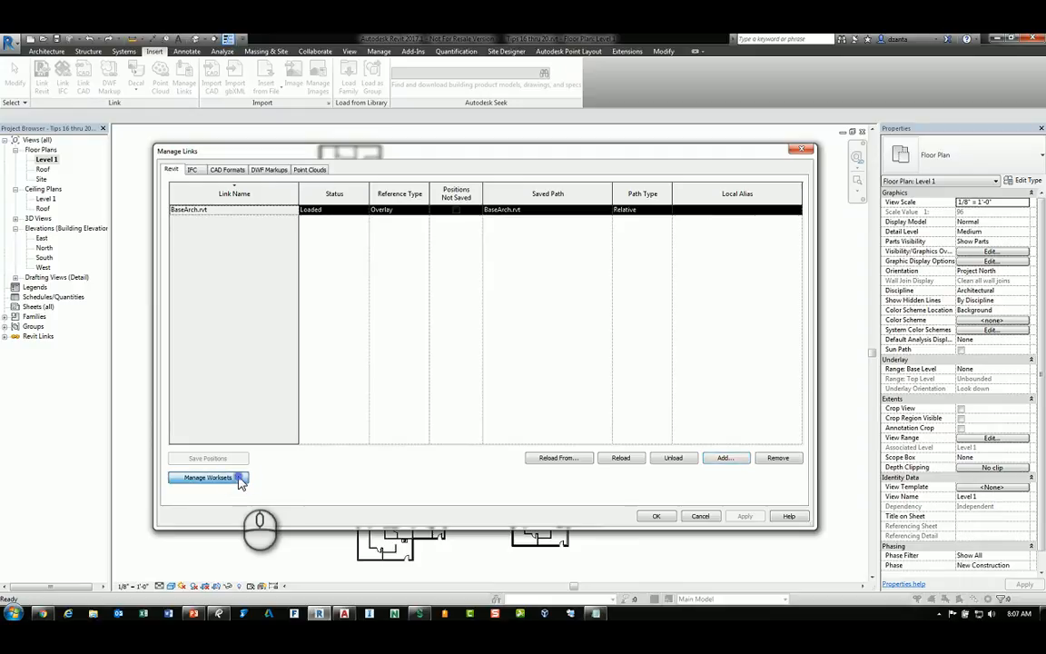
left_click(207, 478)
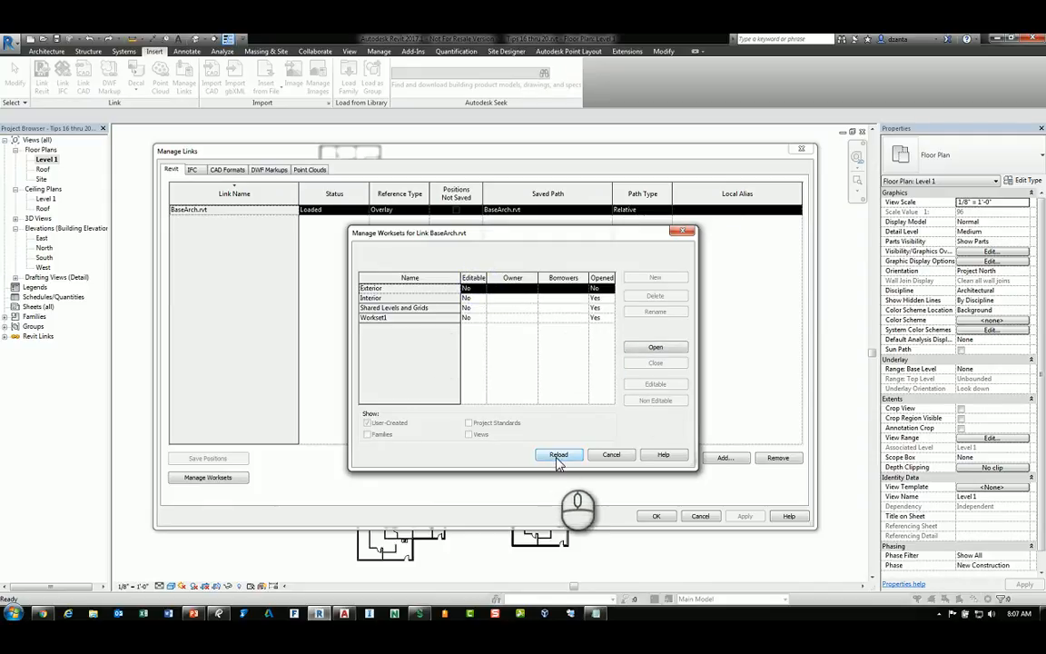
left_click(560, 454)
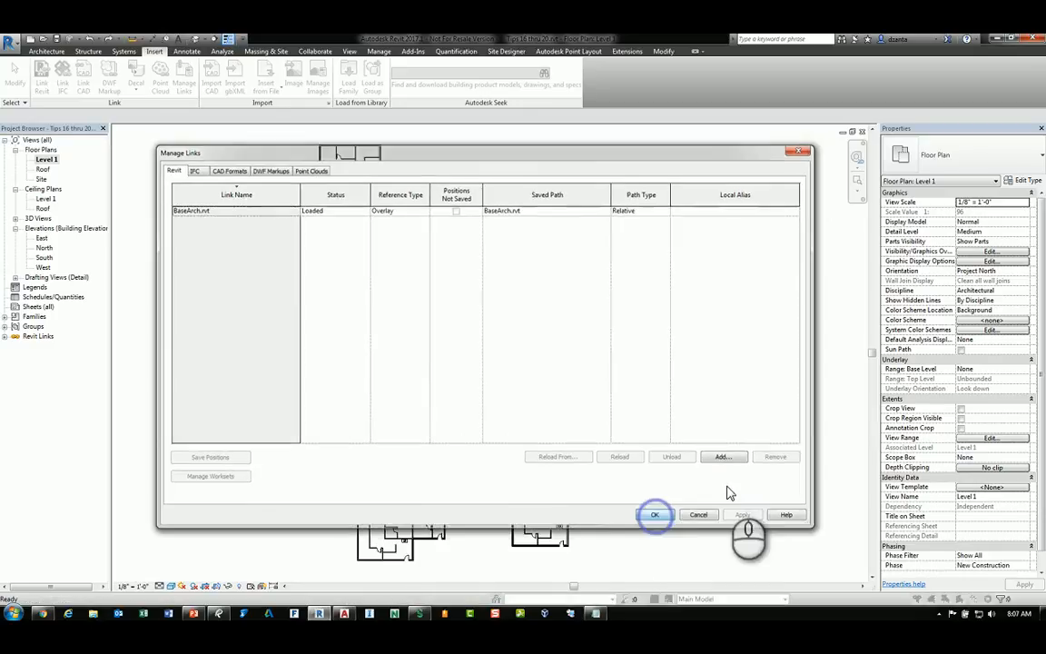
Reopen the linked model's worksets via Manage Links, reload it, and close the link manager
left_click(654, 516)
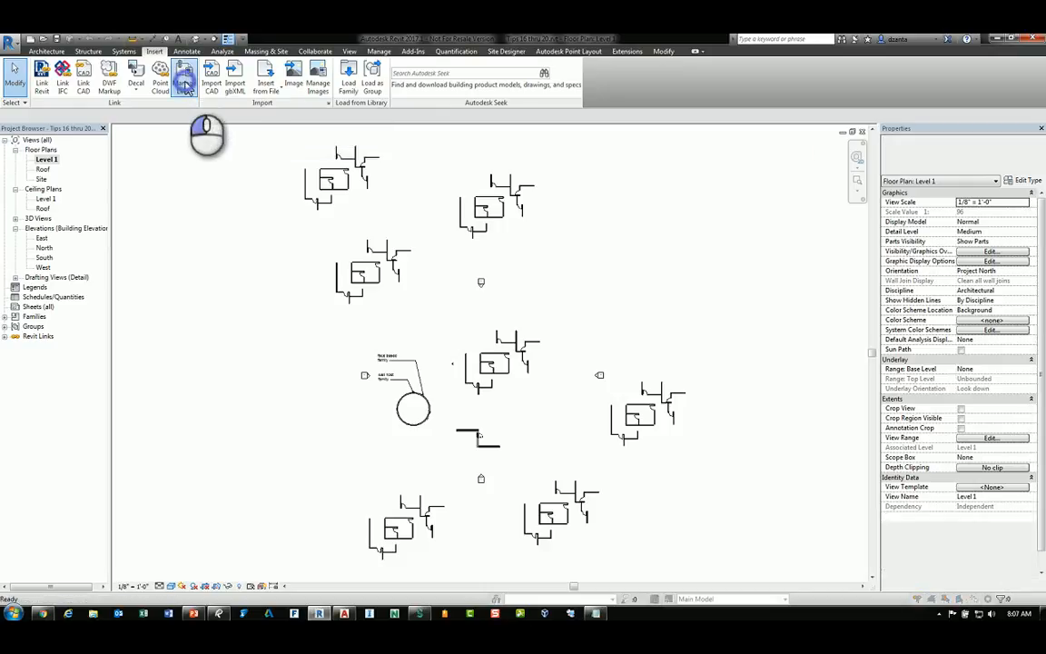
left_click(183, 76)
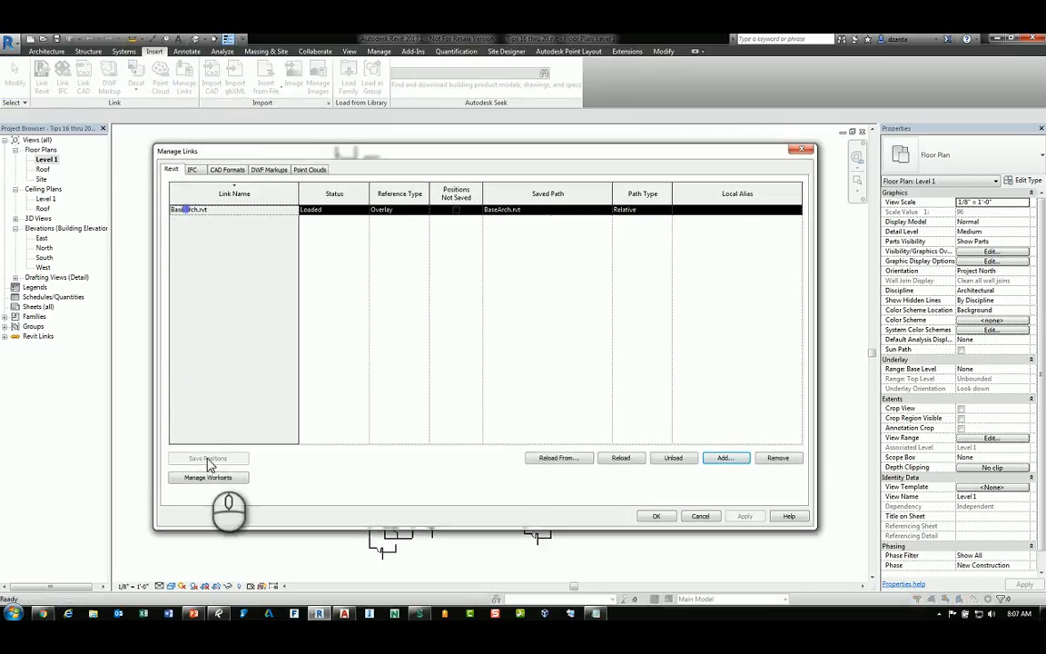
left_click(207, 476)
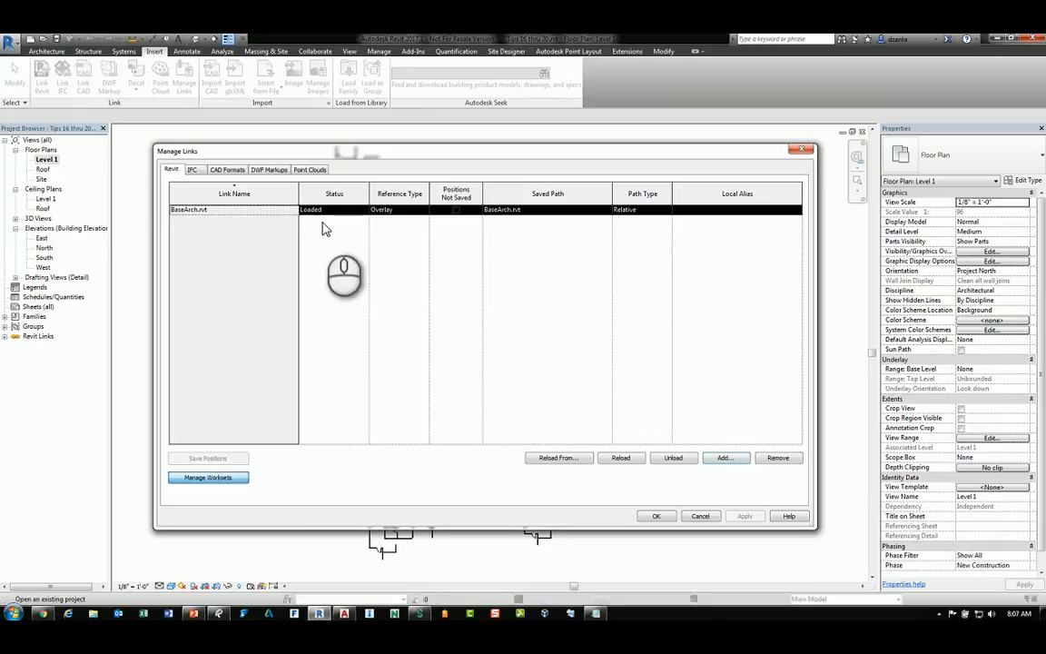
left_click(207, 476)
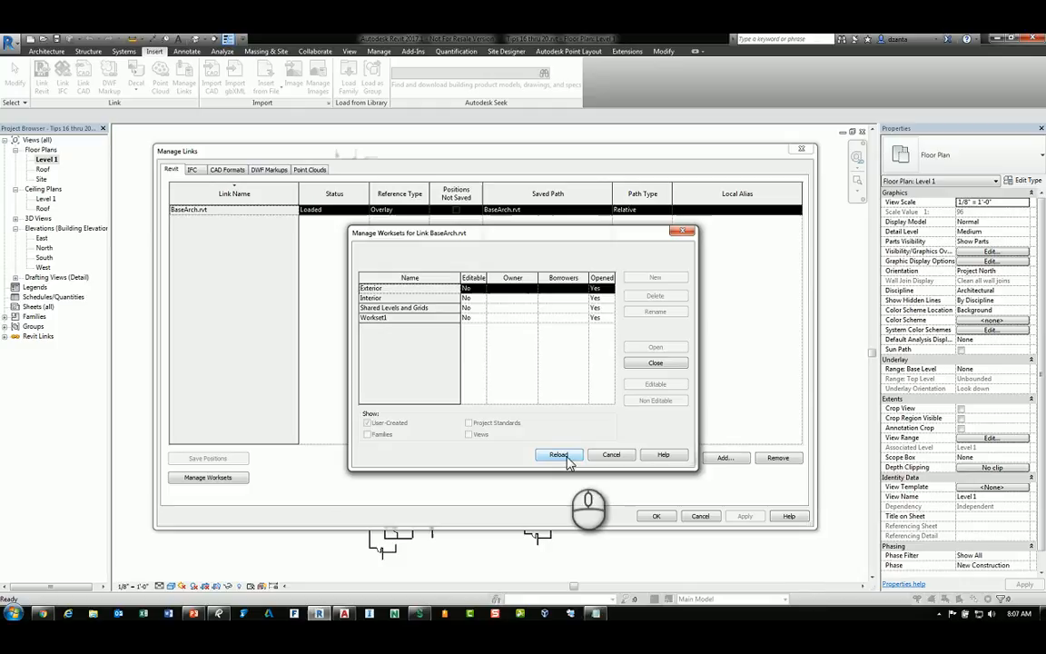
left_click(560, 456)
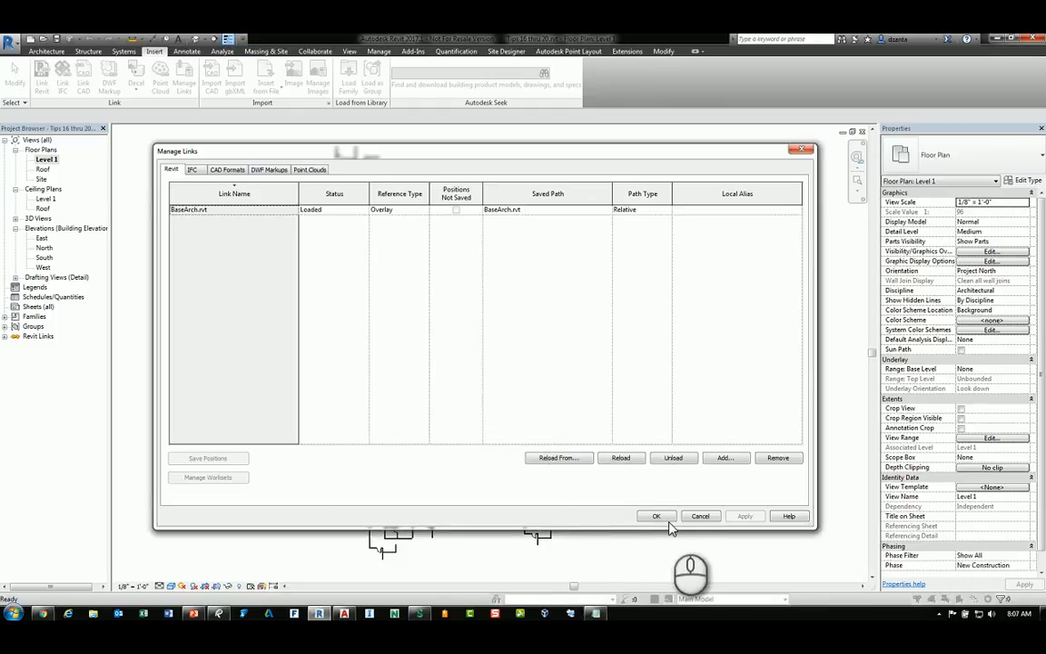
left_click(655, 516)
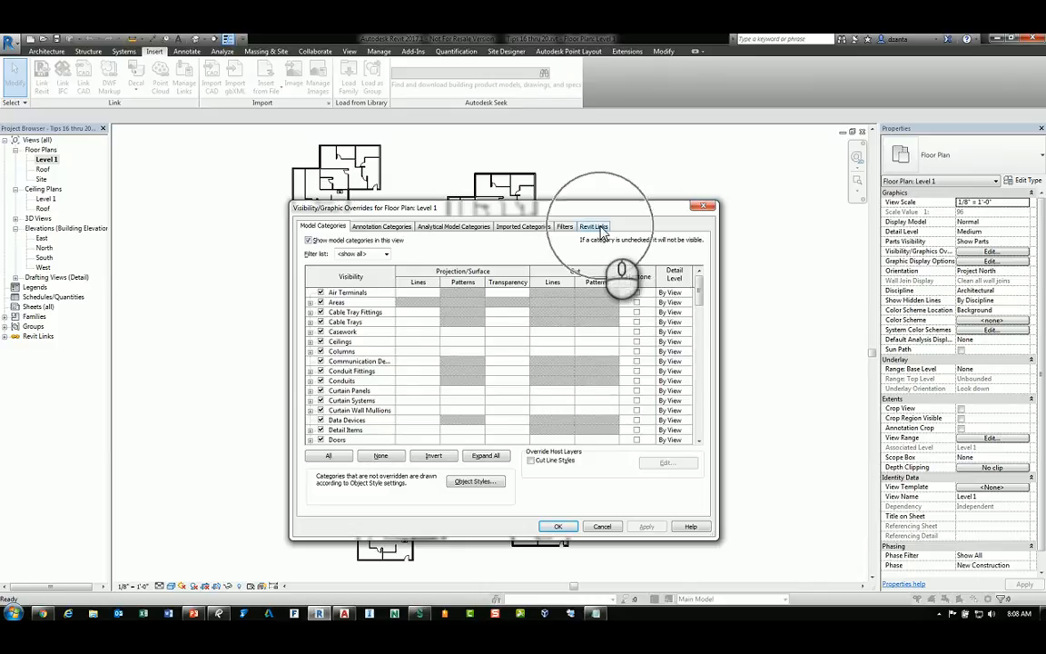
Show the Revit Links overrides and the display settings for one Bldg instance
left_click(592, 225)
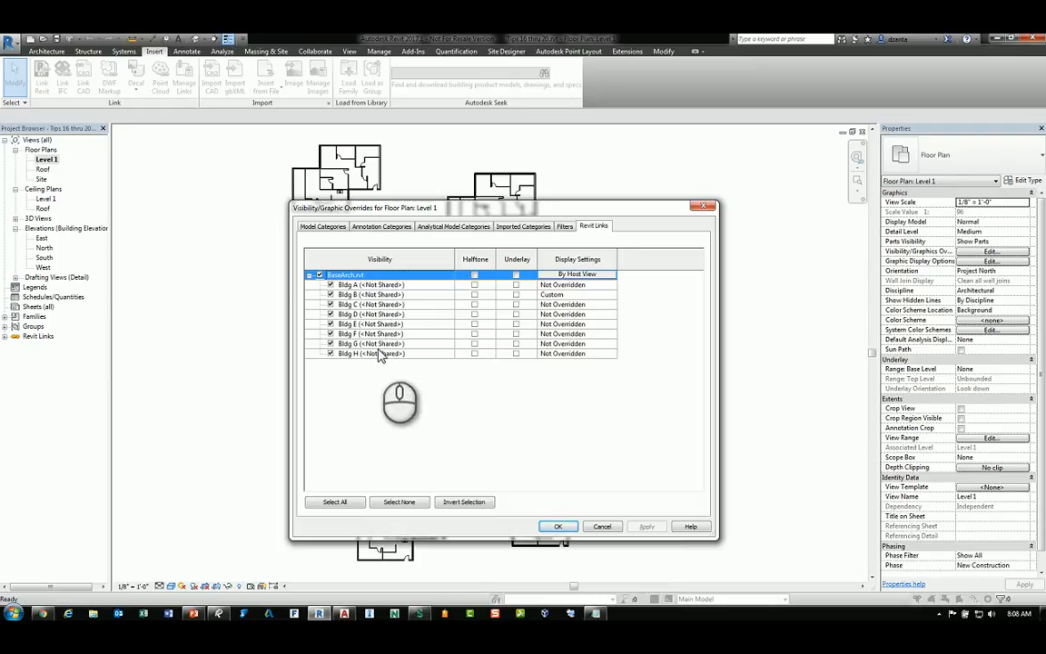
mouse_move(389, 369)
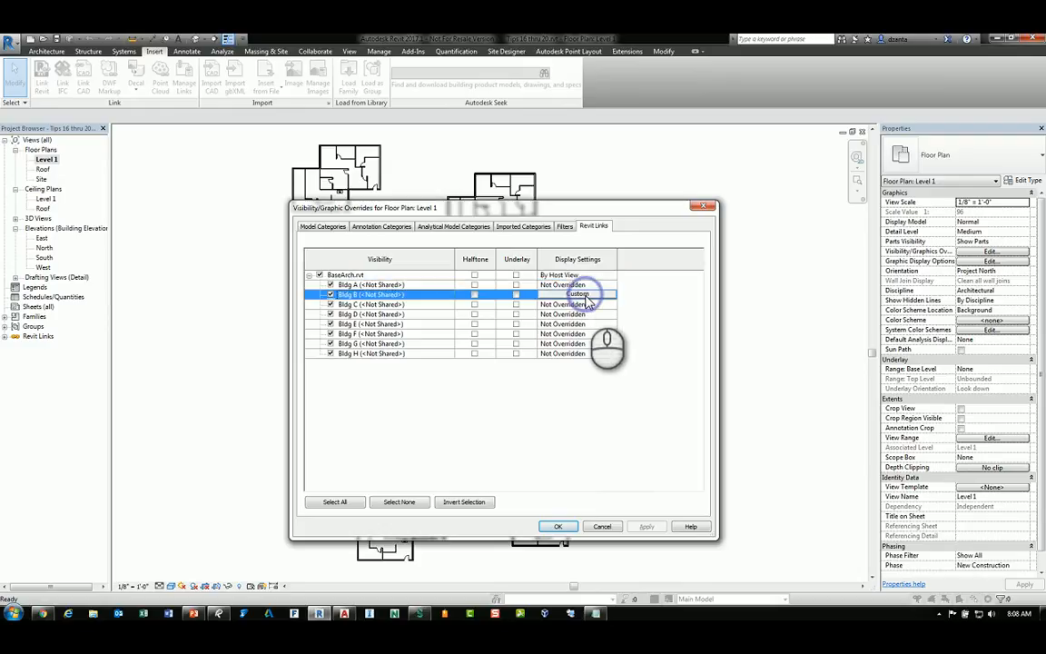
left_click(579, 295)
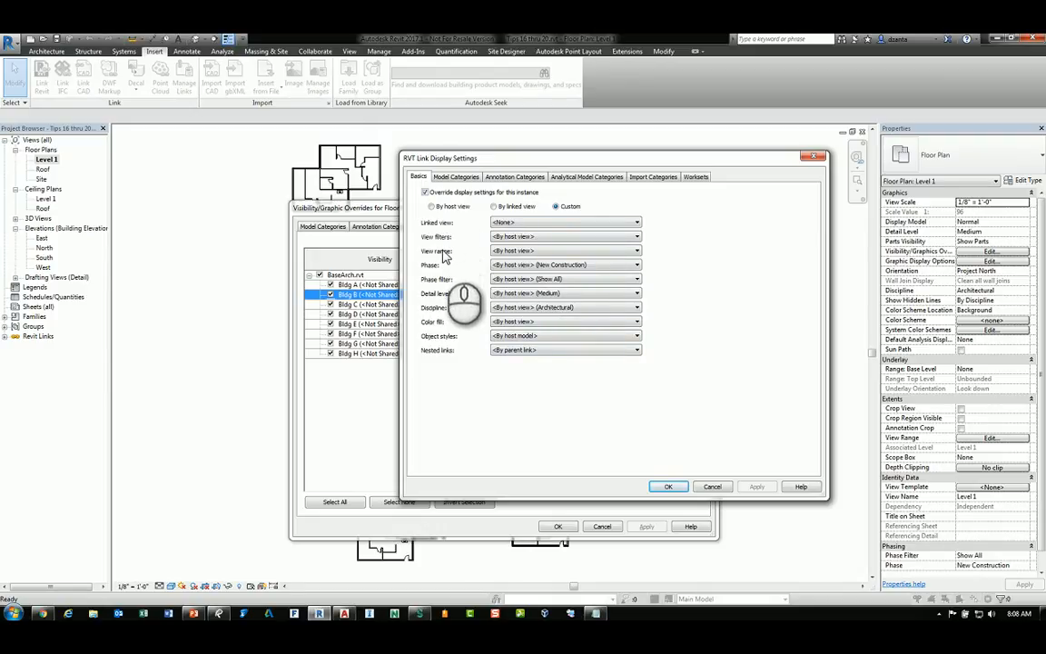
mouse_move(607, 204)
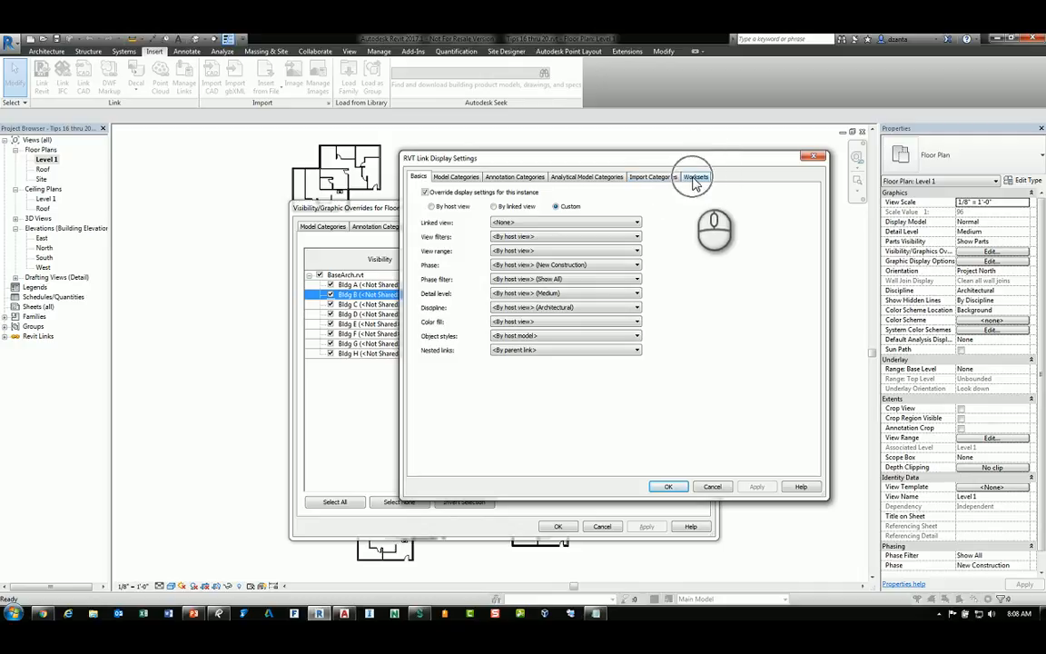
Uncheck one workset on the Worksets tab so it hides for this instance only
left_click(696, 174)
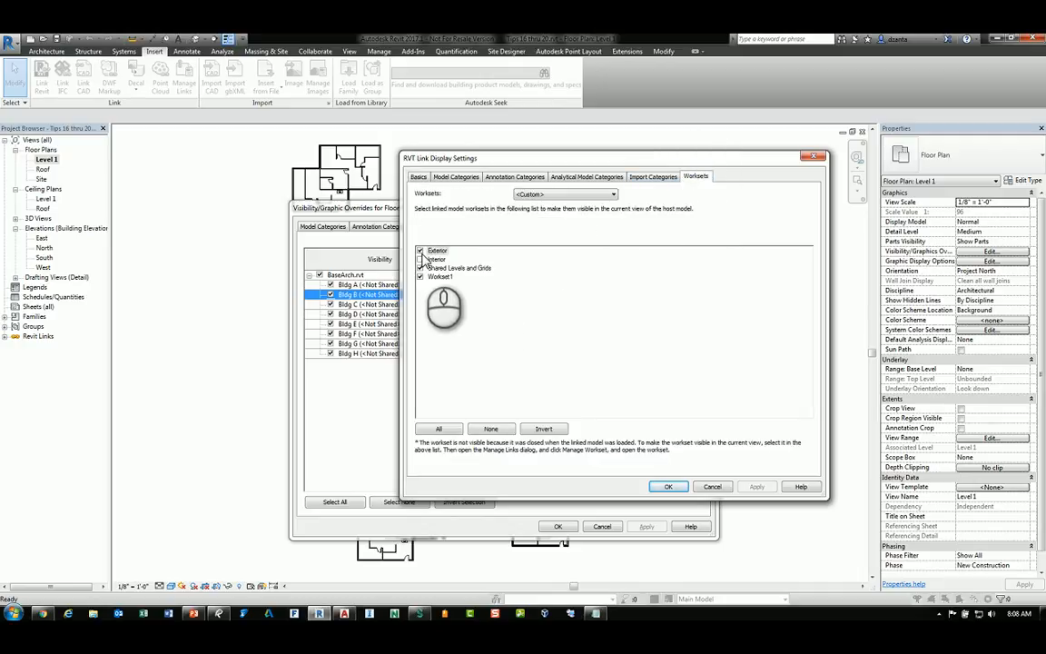
left_click(436, 258)
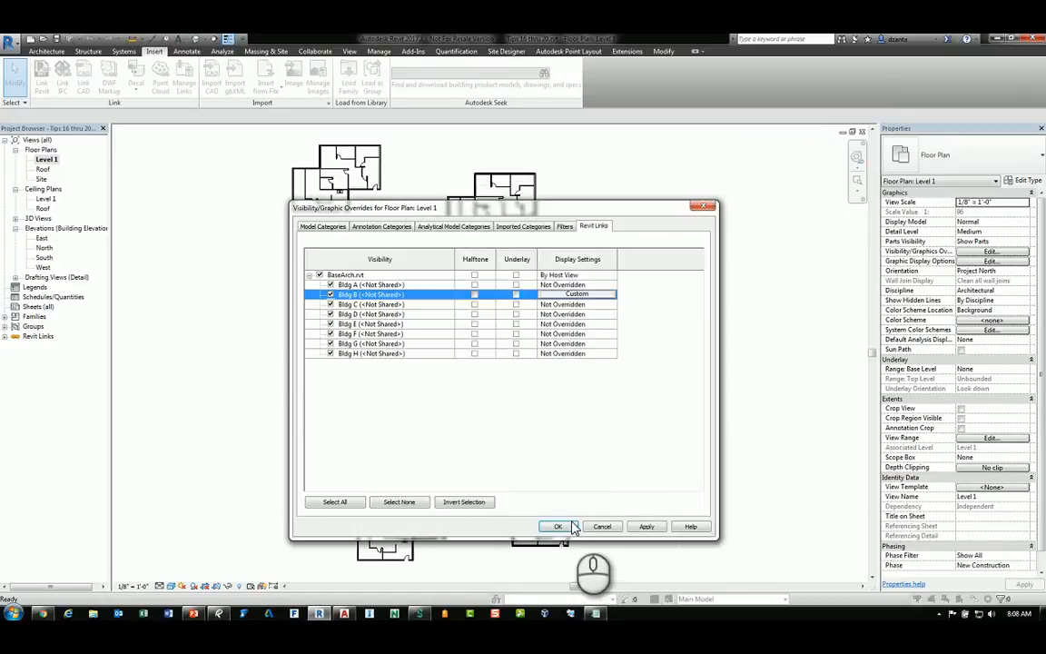
Apply the Level 1 overrides, then split the selected 3D wall into parts with Create Parts
left_click(556, 527)
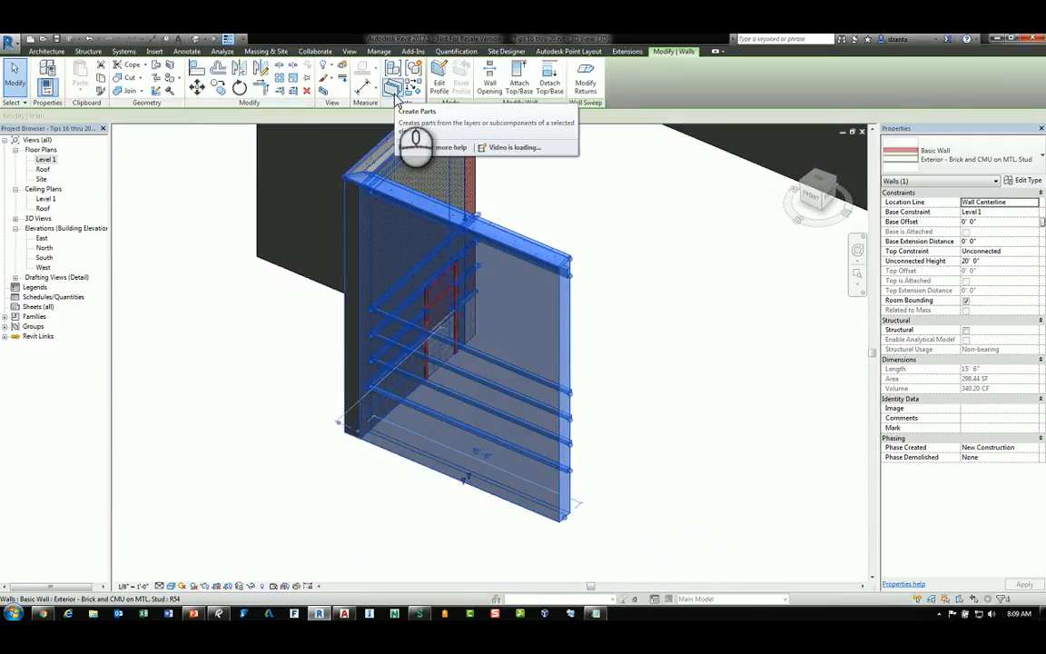
left_click(394, 82)
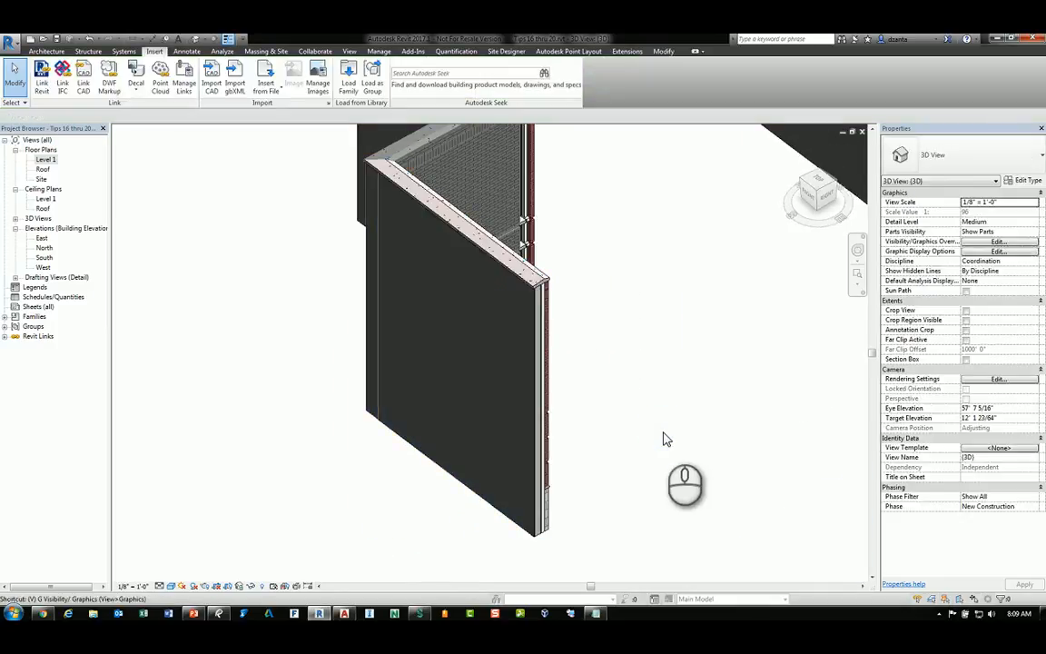
Add a Wall Parts filter on the Parts category to the 3D view's filter overrides
left_click(565, 225)
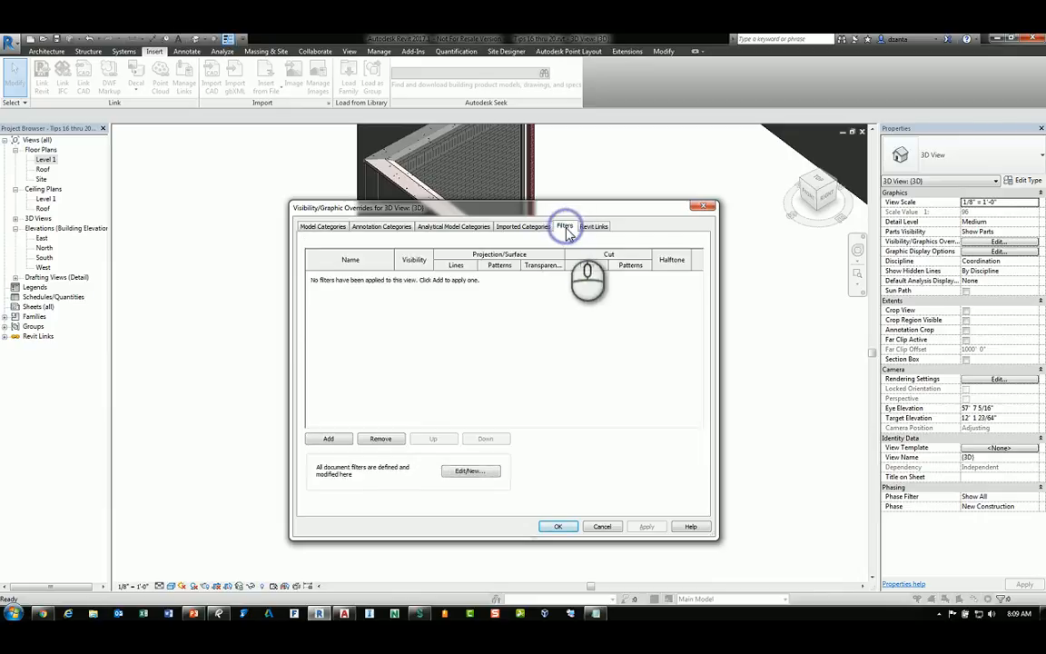
left_click(327, 438)
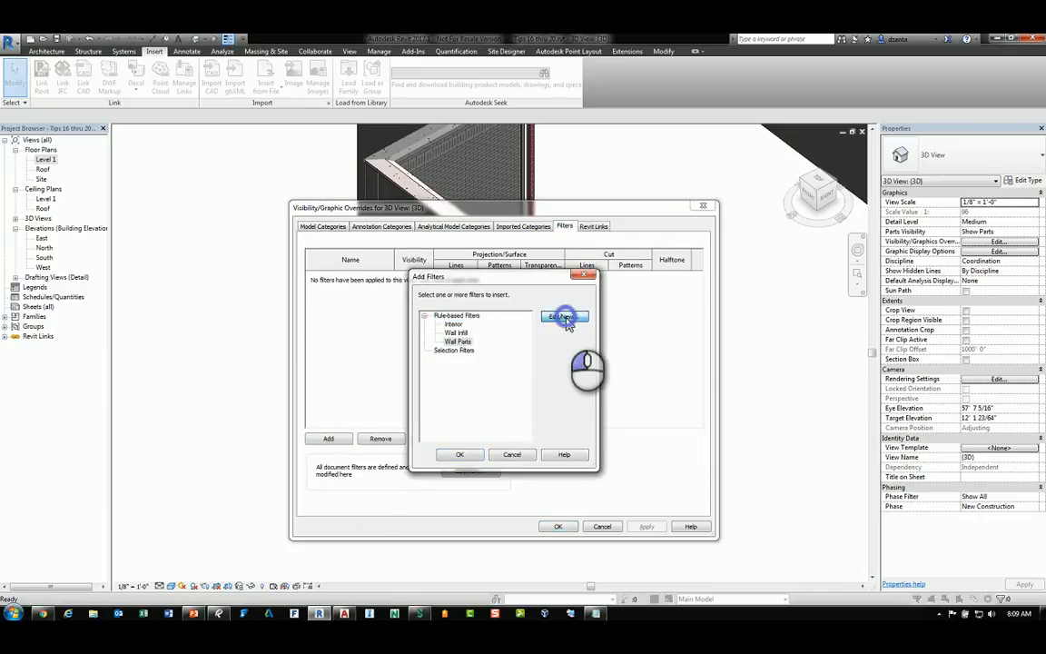
left_click(565, 316)
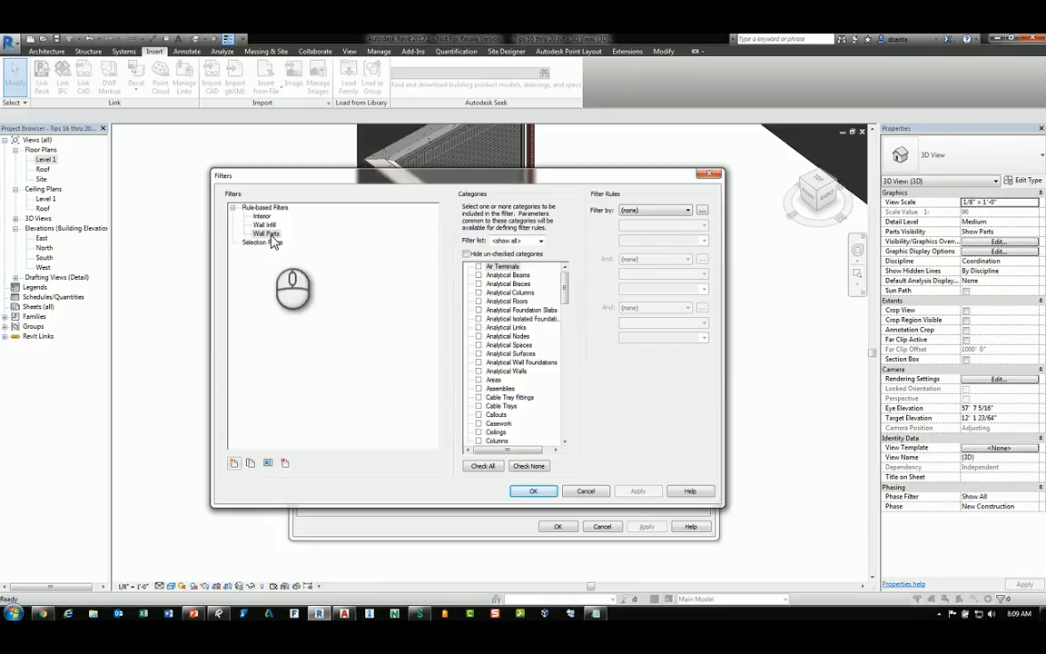
left_click(265, 232)
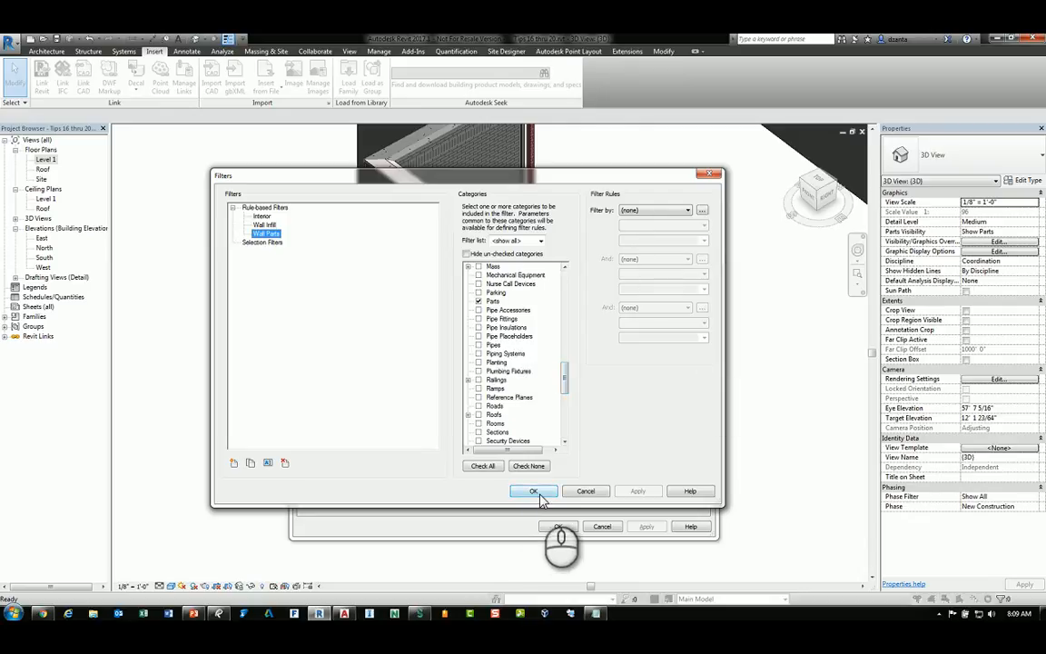
left_click(534, 490)
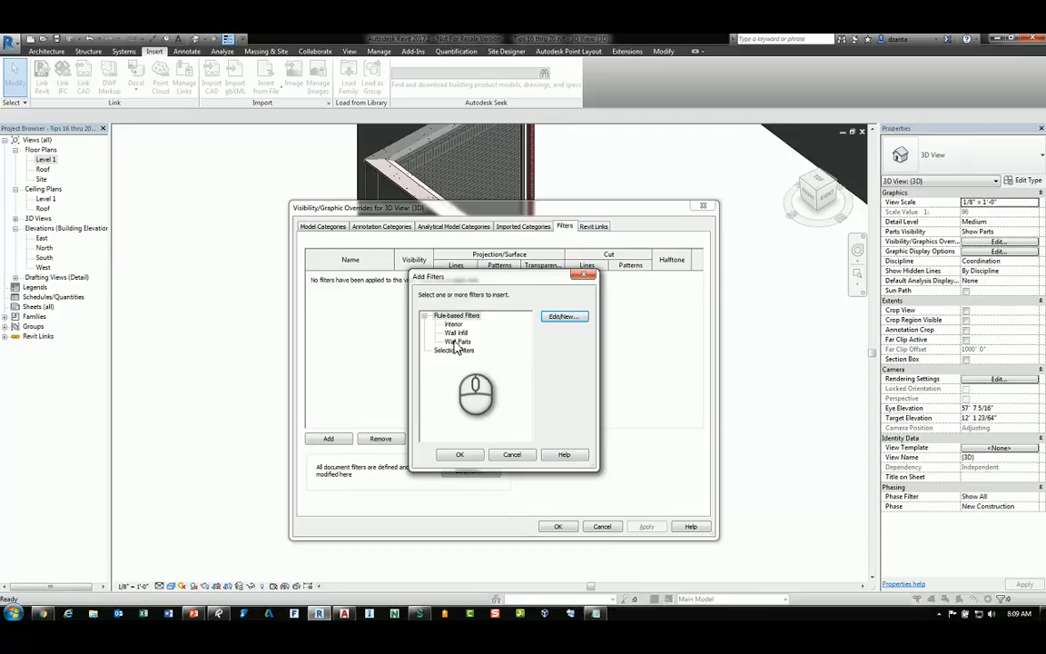
left_click(460, 454)
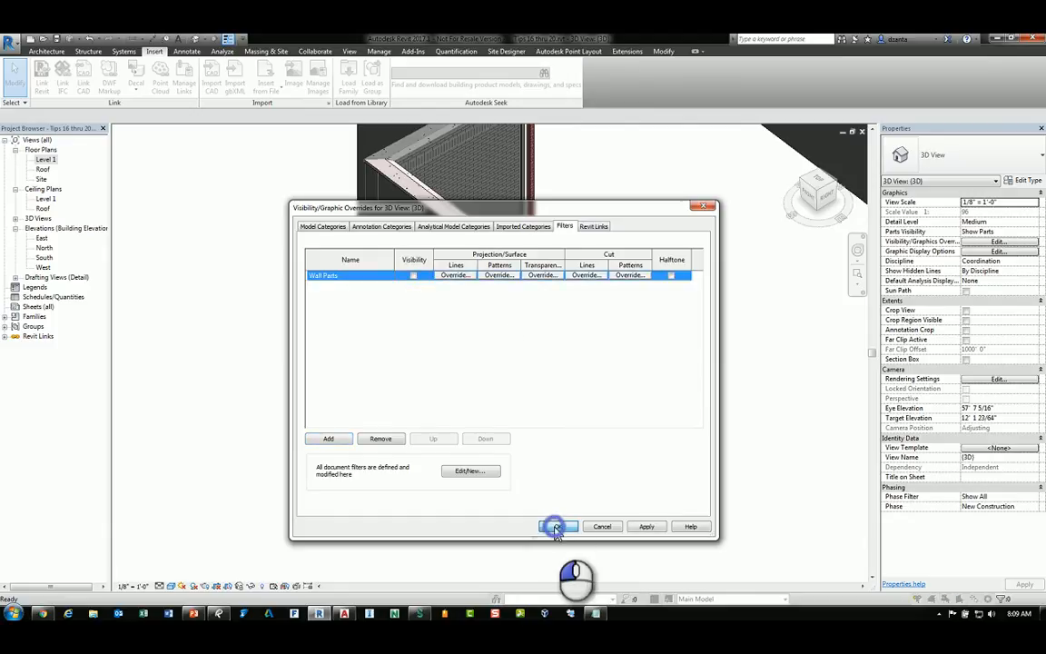
Apply the overrides so the Wall Parts filter takes effect in the 3D view
left_click(545, 527)
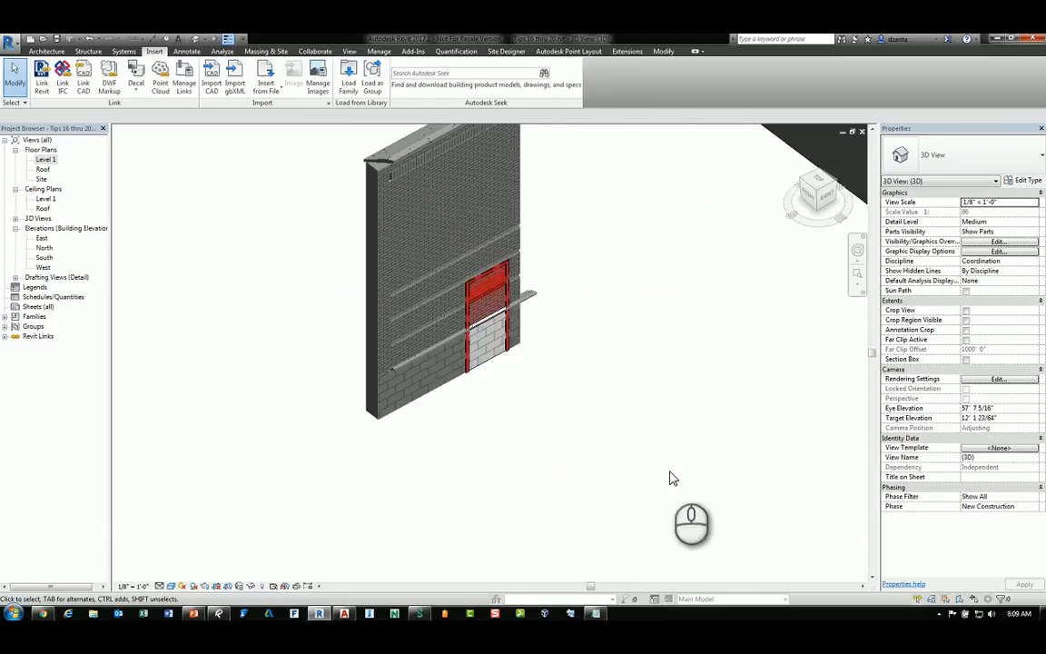
mouse_move(668, 432)
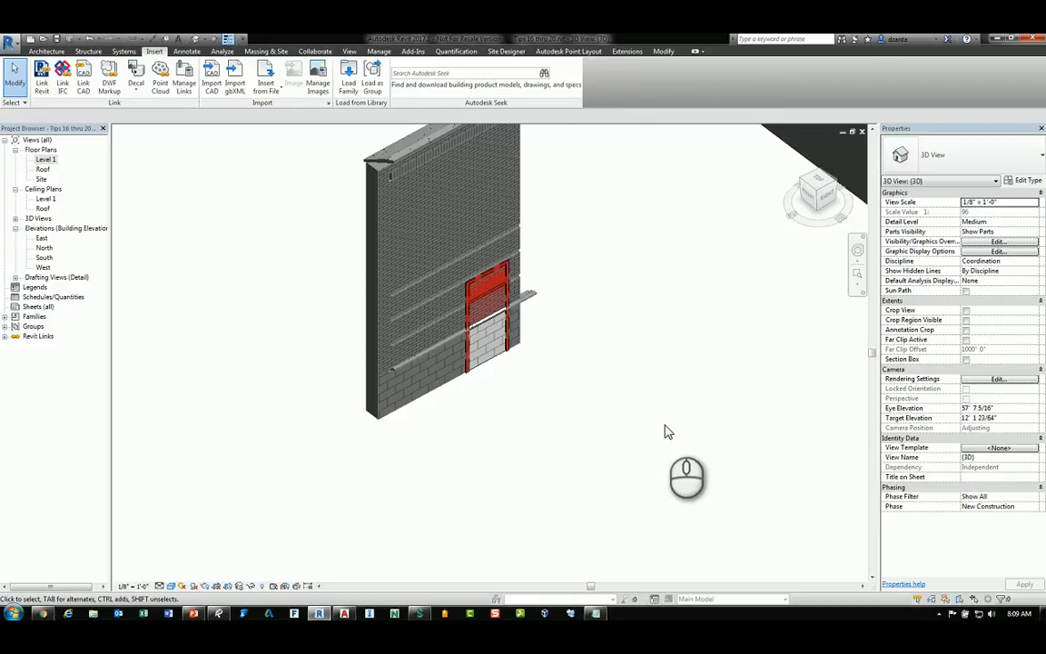
mouse_move(669, 432)
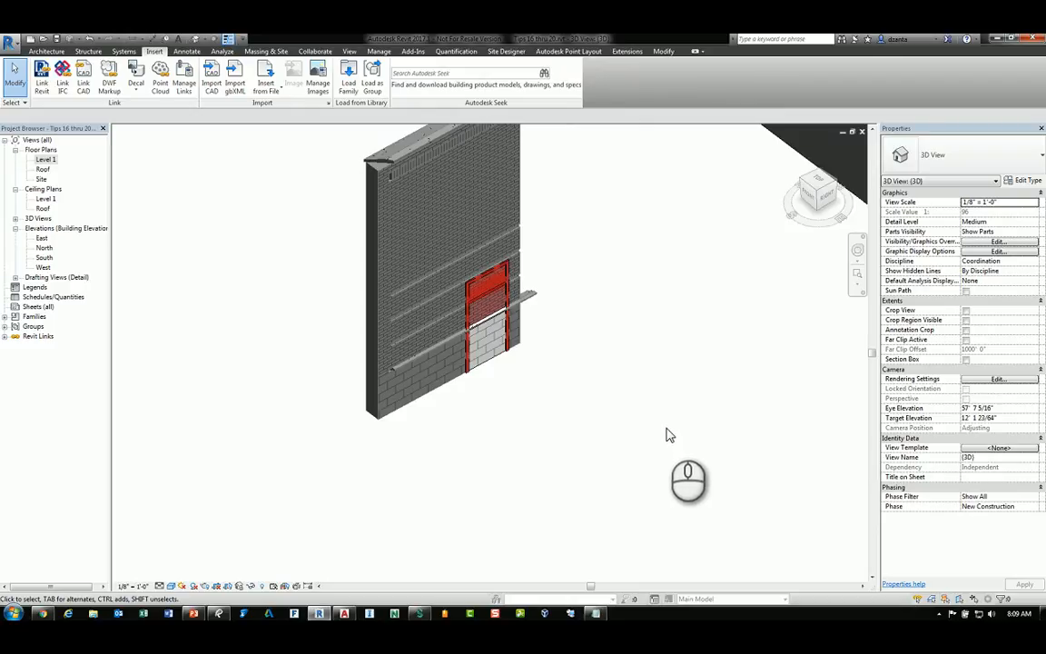